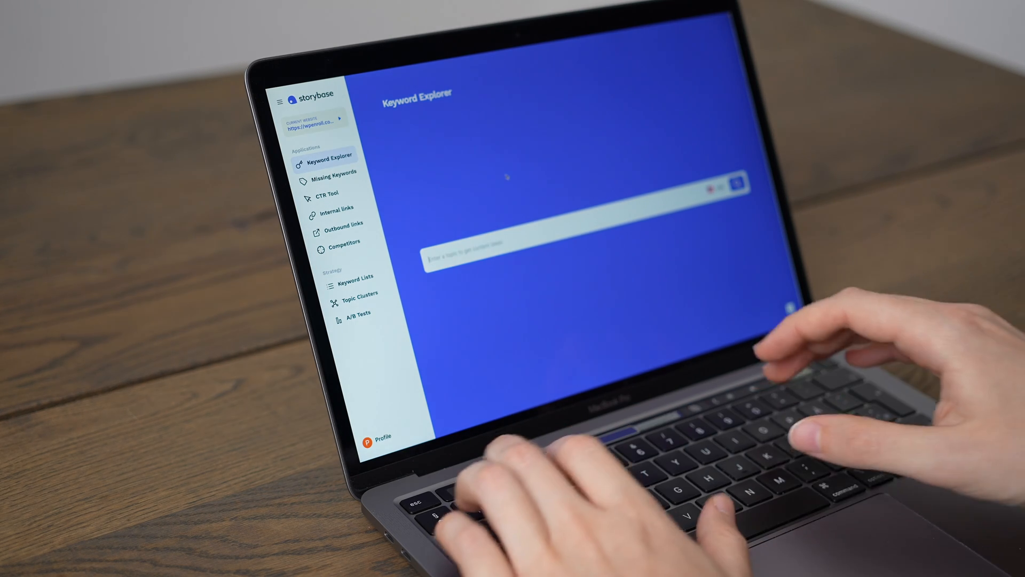
Search Keyword Explorer for 'wordpress' and browse the resulting phrase ideas
text(wordpress)
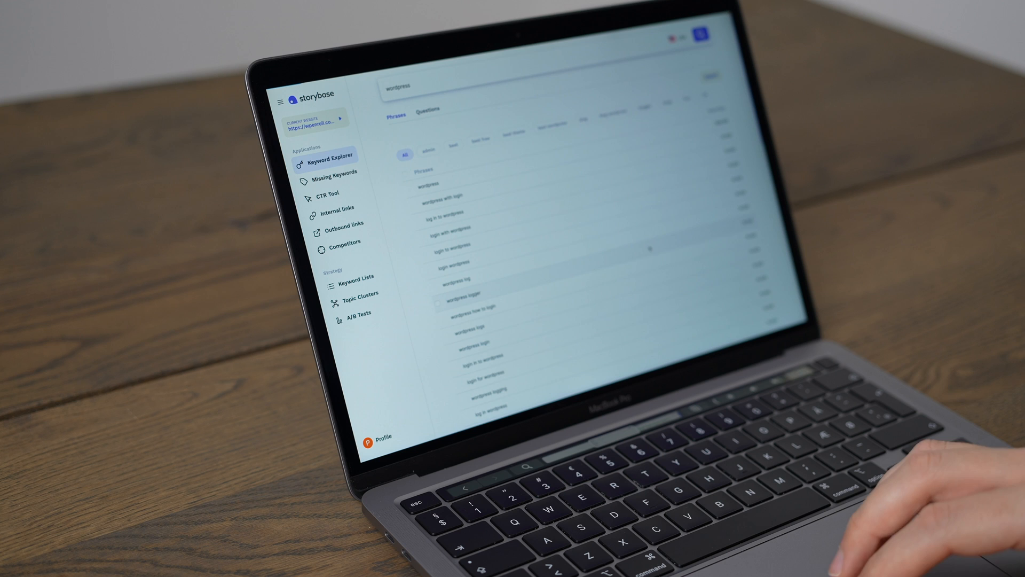
scroll(down, 3)
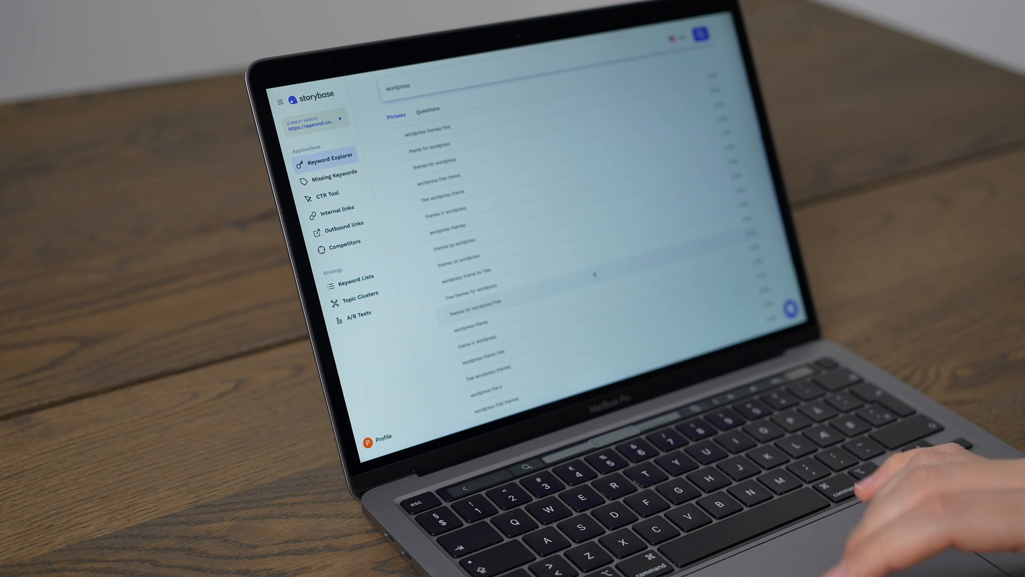
scroll(down, 3)
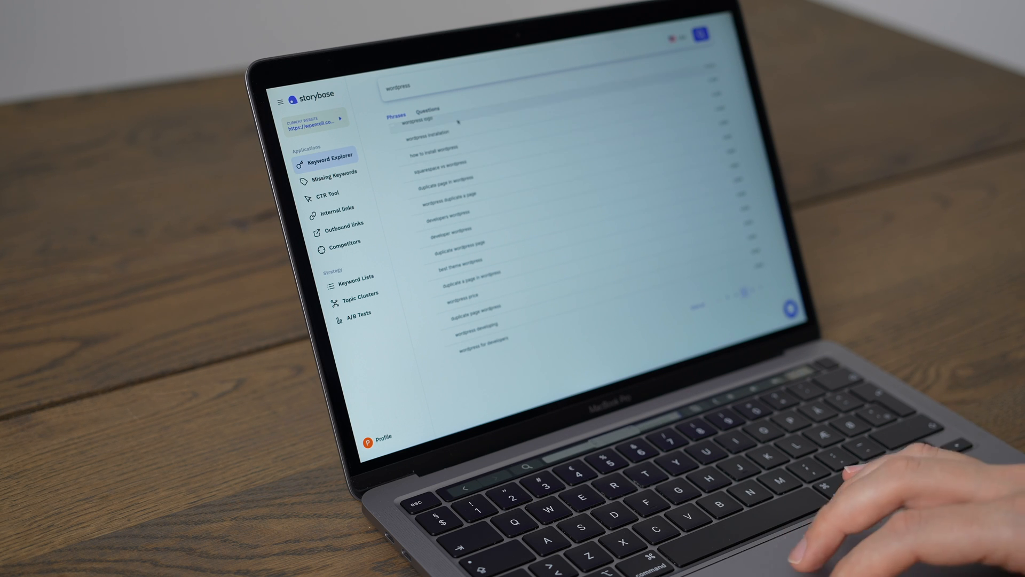
click(426, 113)
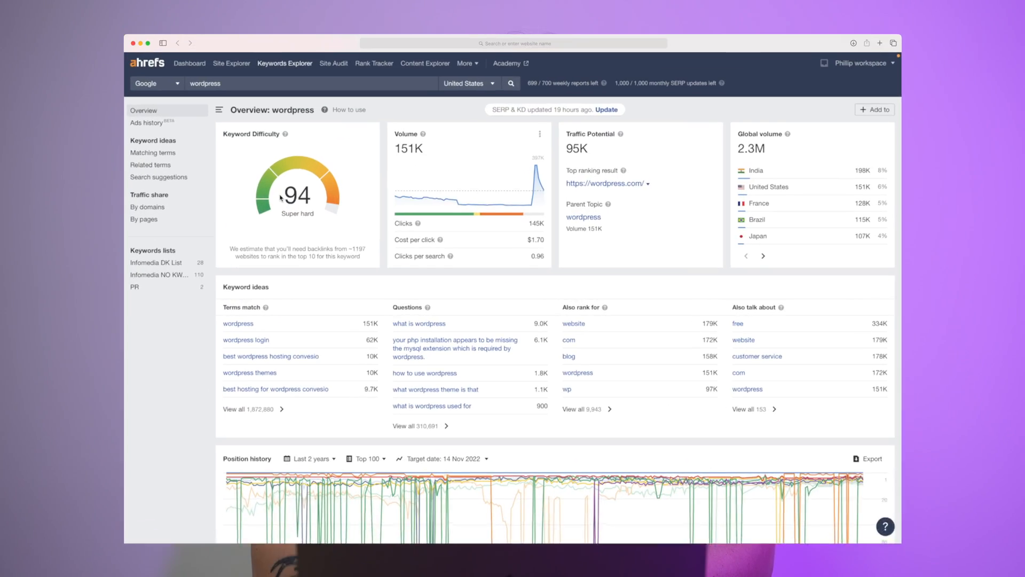
Open Ahrefs' full matching-terms table for 'wordpress' with difficulty and volume
click(152, 152)
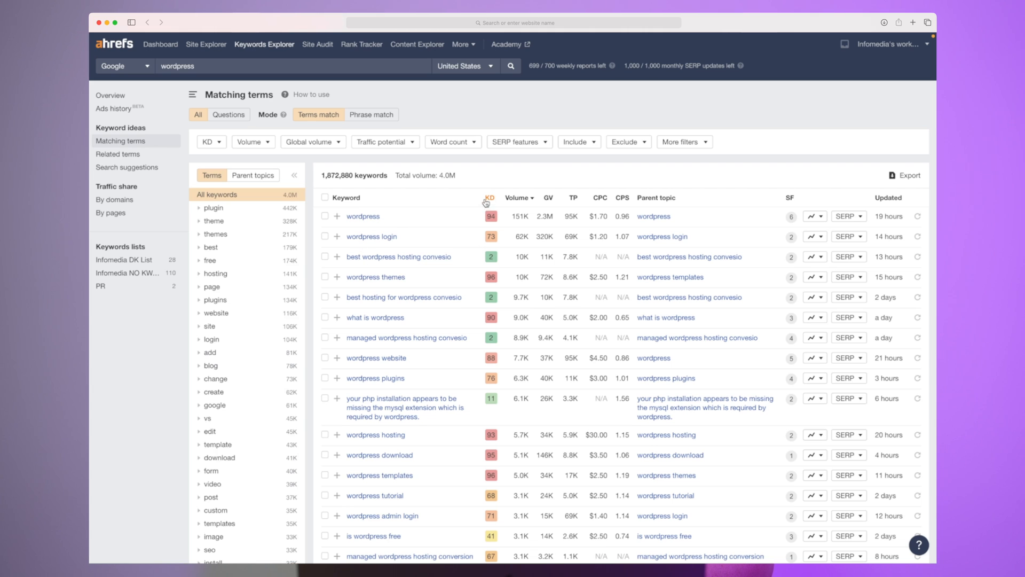
mouse_move(489, 198)
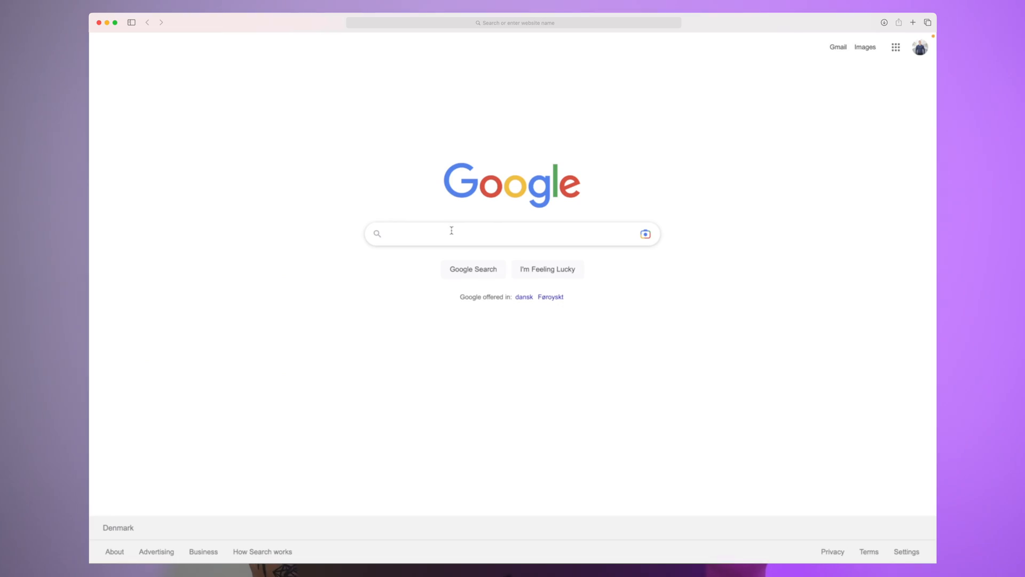
Google 'wordpress how to login' and scroll through the results
text(wordpress how to login)
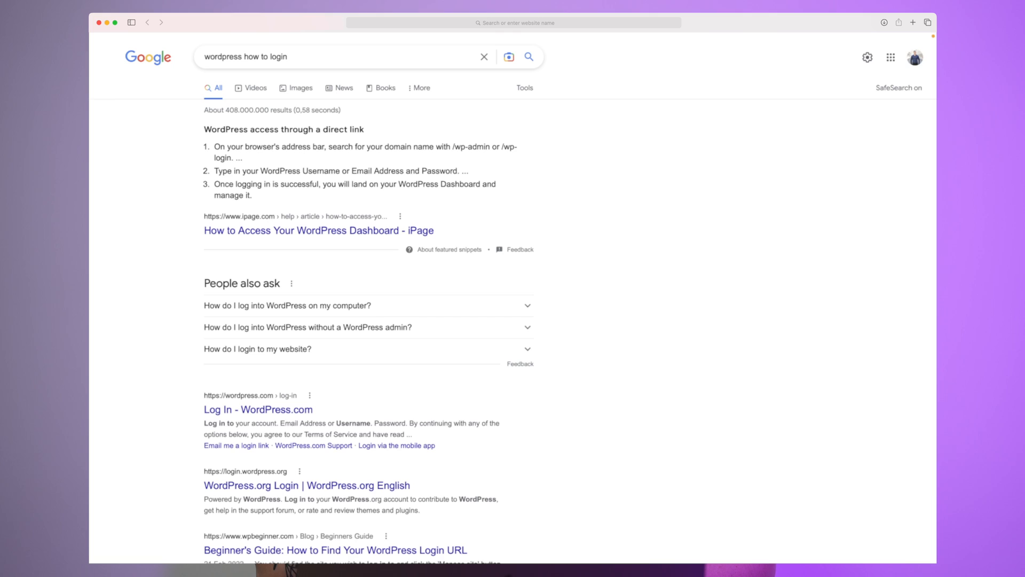
scroll(down, 3)
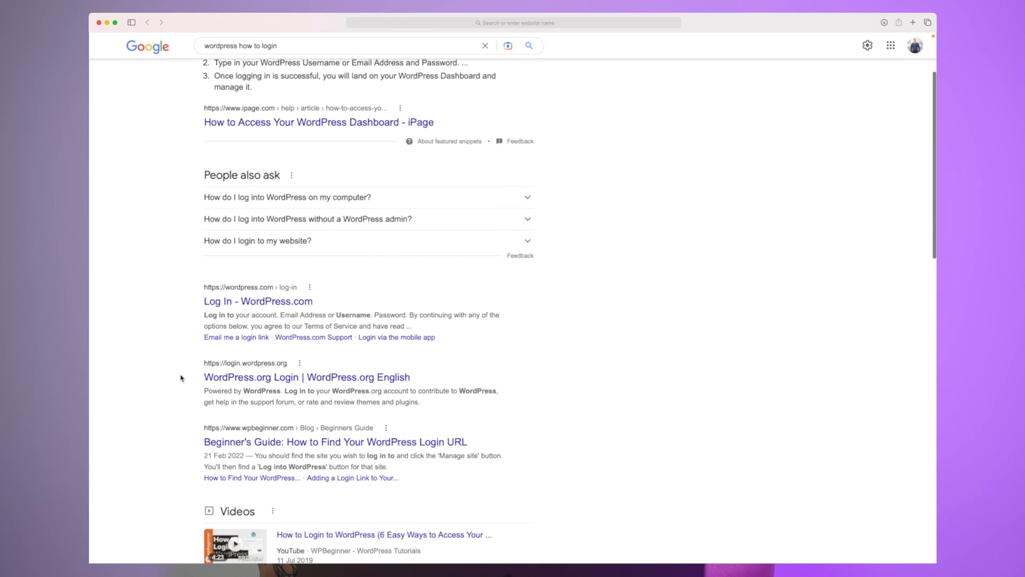
scroll(down, 3)
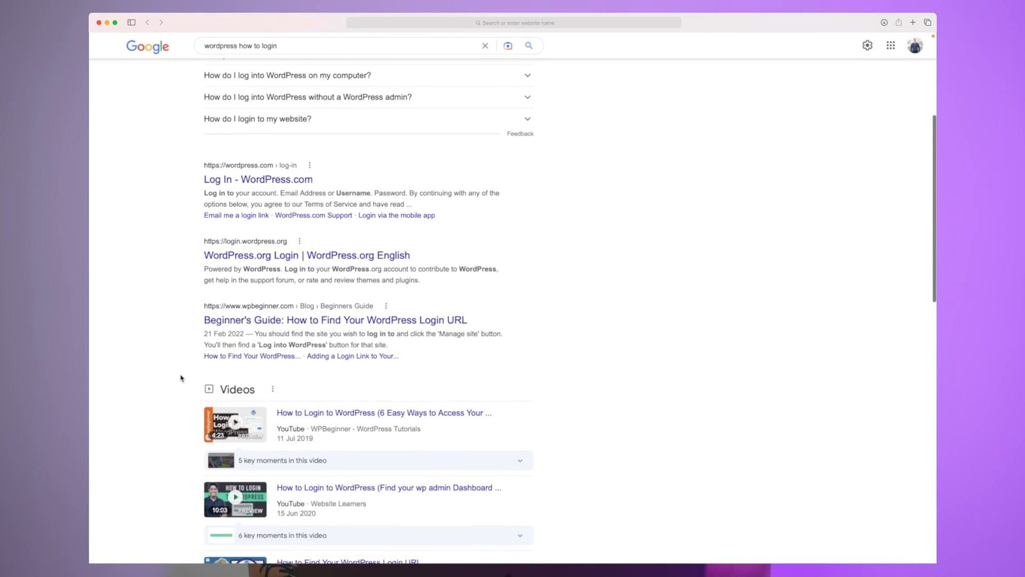
scroll(down, 3)
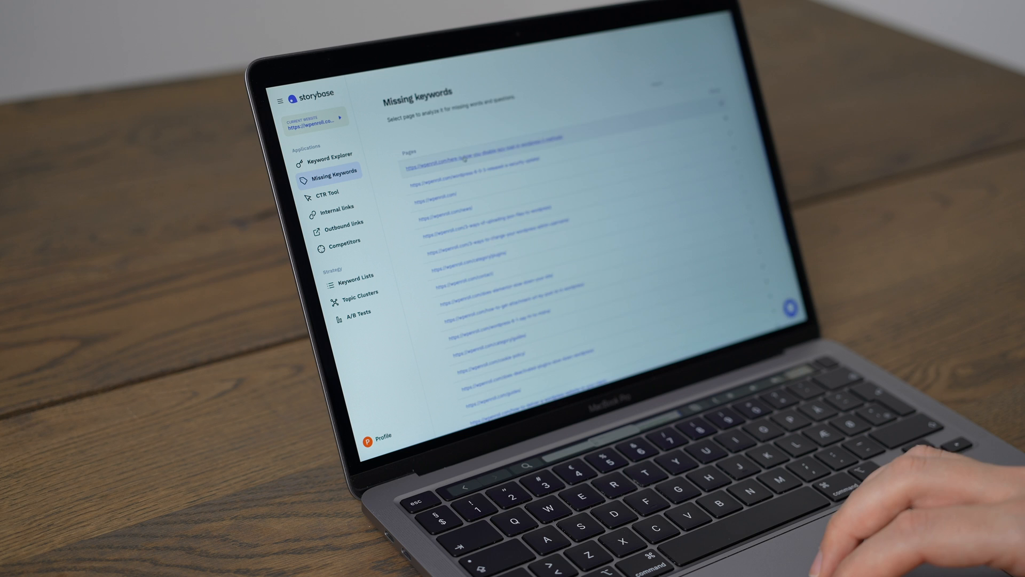
View missing keywords for one site page, then missing questions for another
click(490, 162)
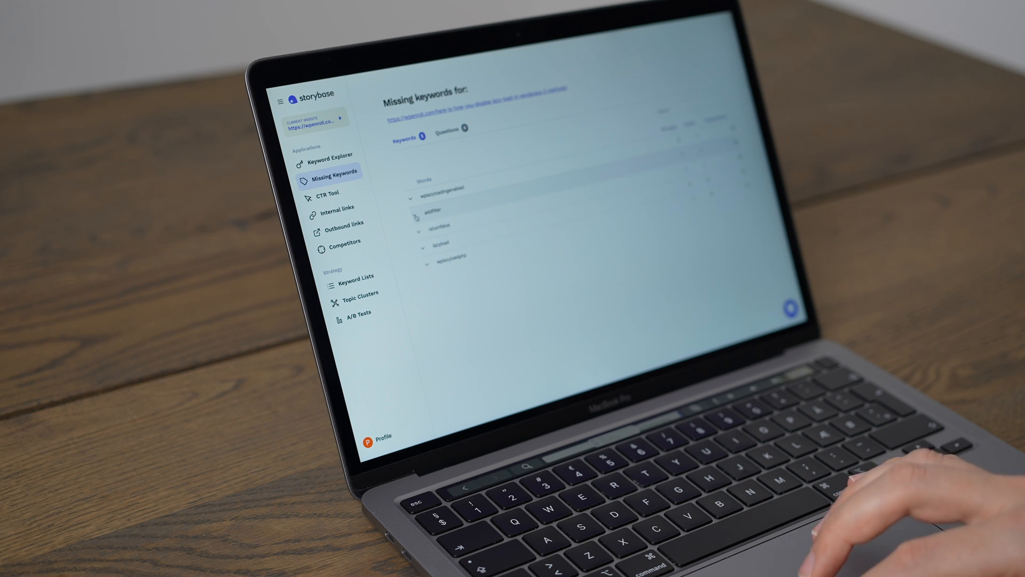
click(442, 134)
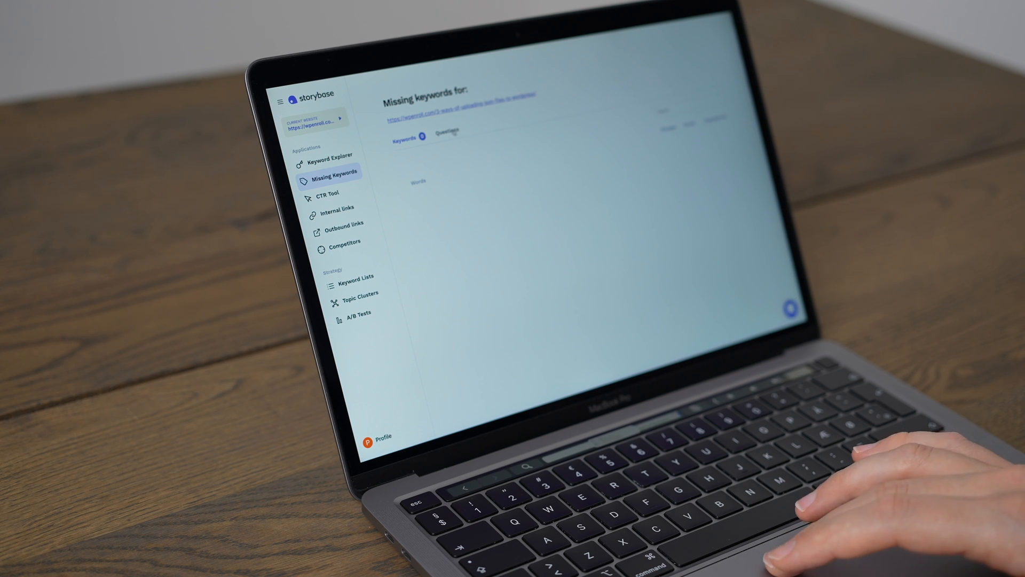
click(444, 131)
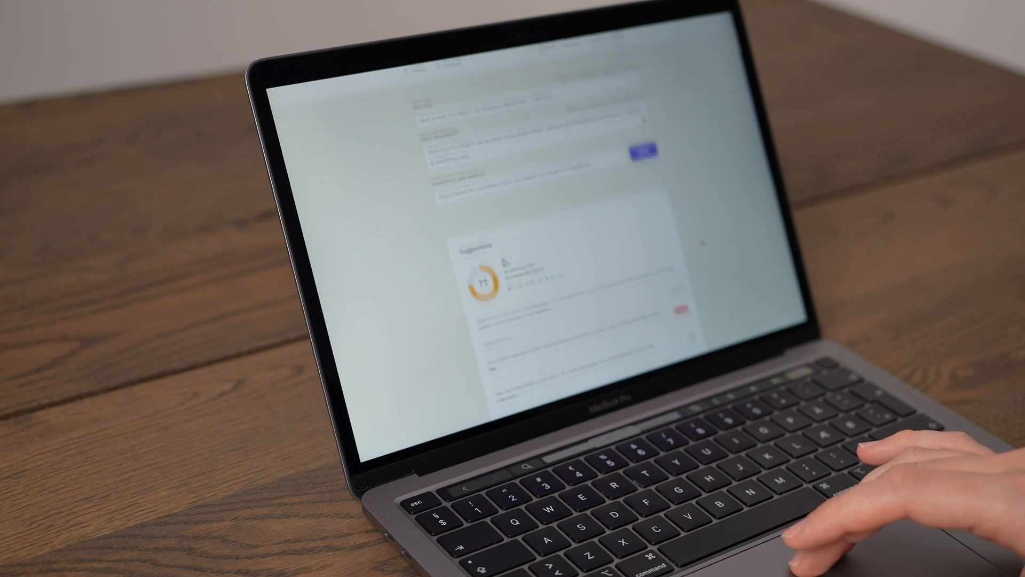
Scroll through the CTR Tool title and meta description suggestions for the plugin-search article
scroll(down, 3)
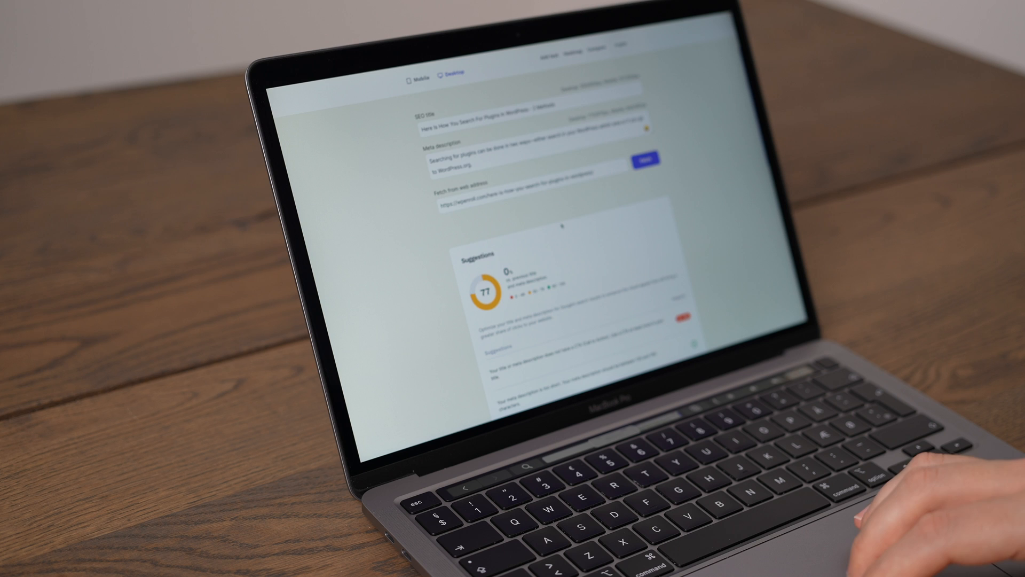
scroll(down, 3)
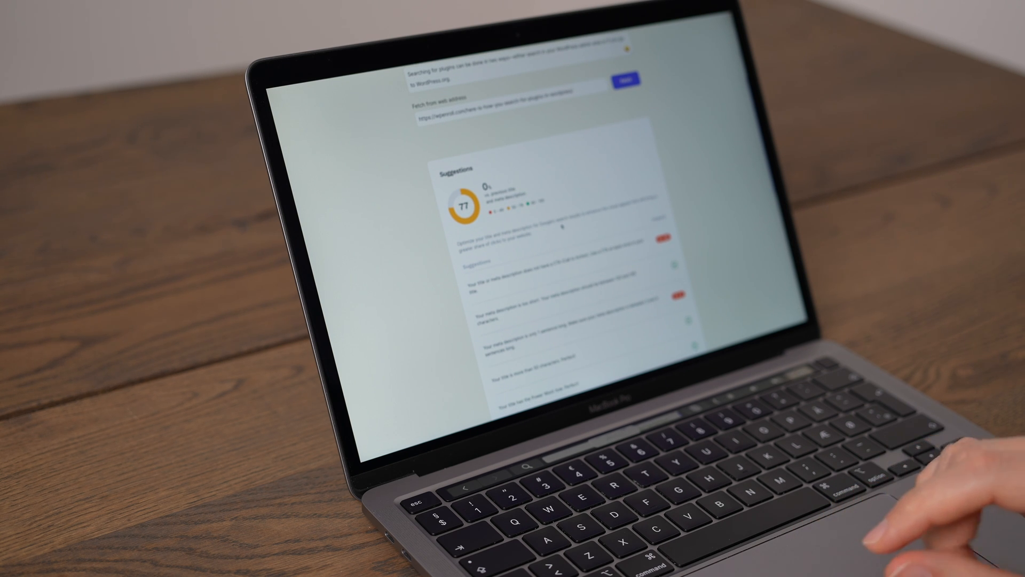
scroll(down, 3)
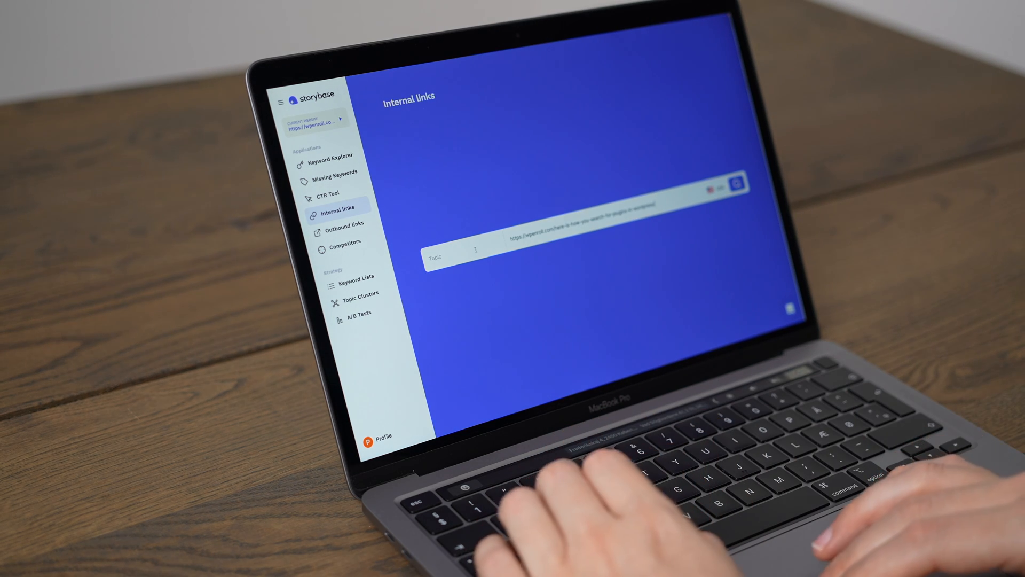
Enter the topic 'how to sel…' in Internal links and review suggested linking pages
text(how to sel)
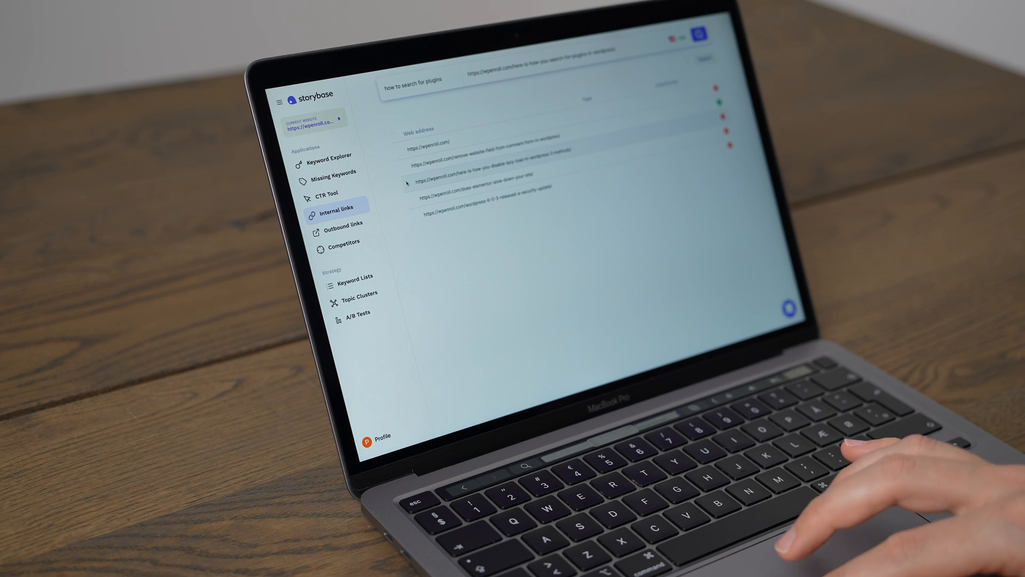
click(406, 183)
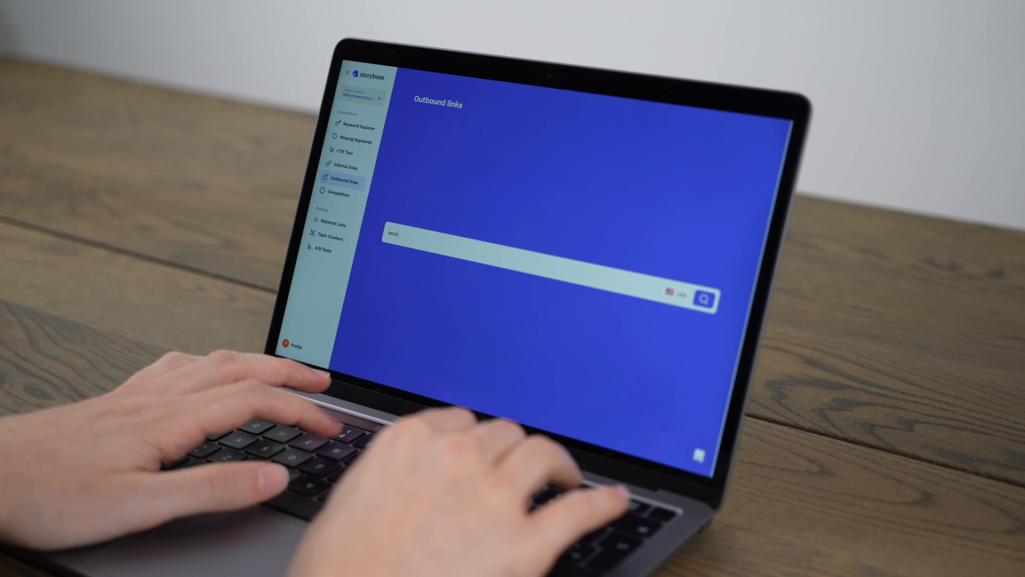
Search outbound links for 'wordpress search plugin', pick a result, then mark competitors to compare
text(wordpress search plugin)
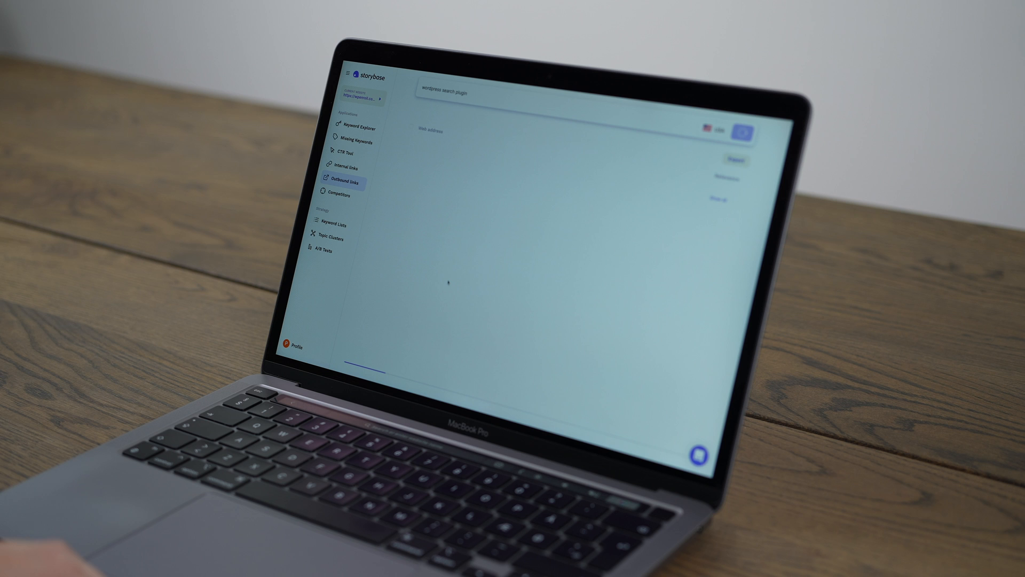
click(742, 130)
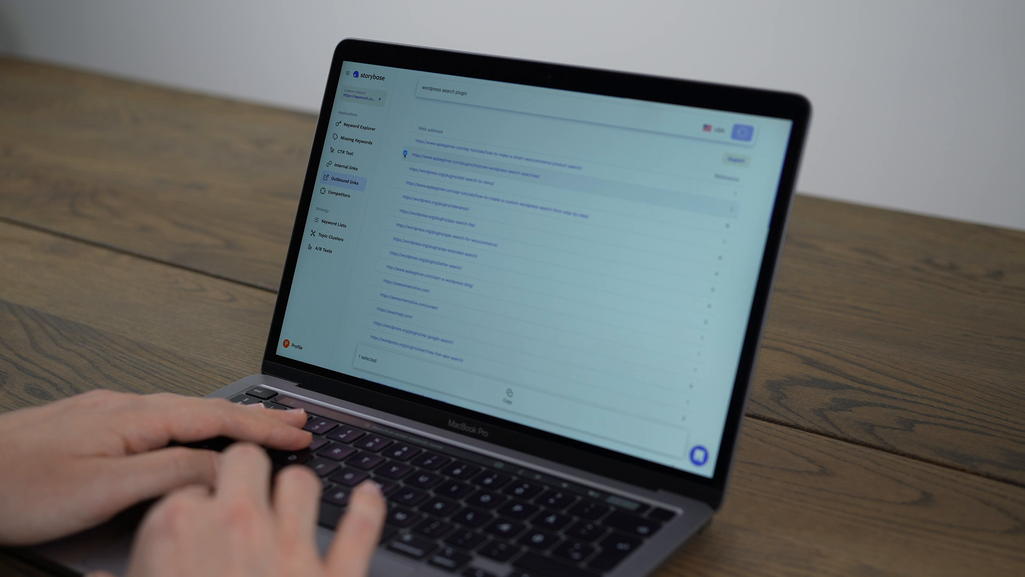
click(401, 168)
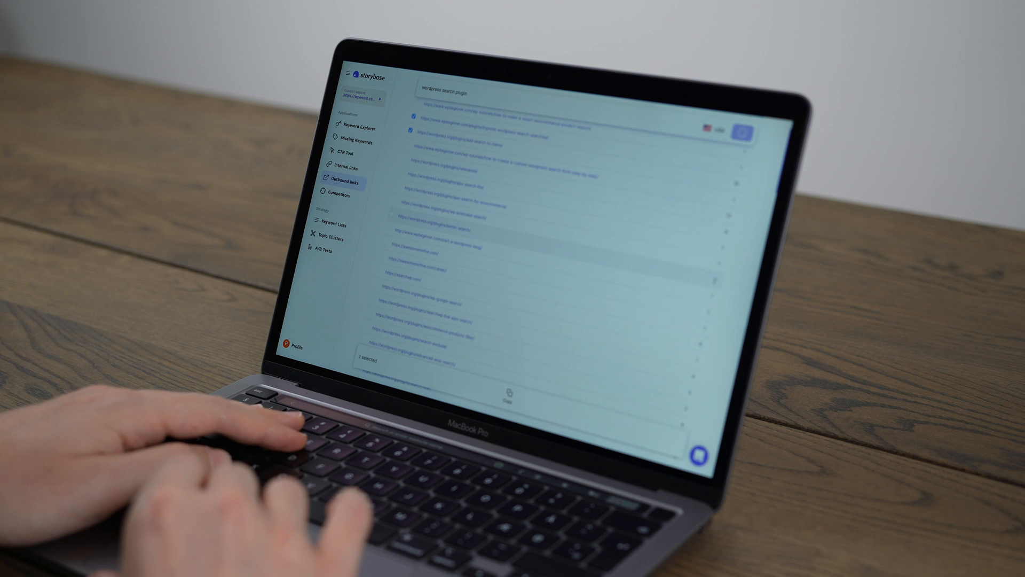
click(508, 396)
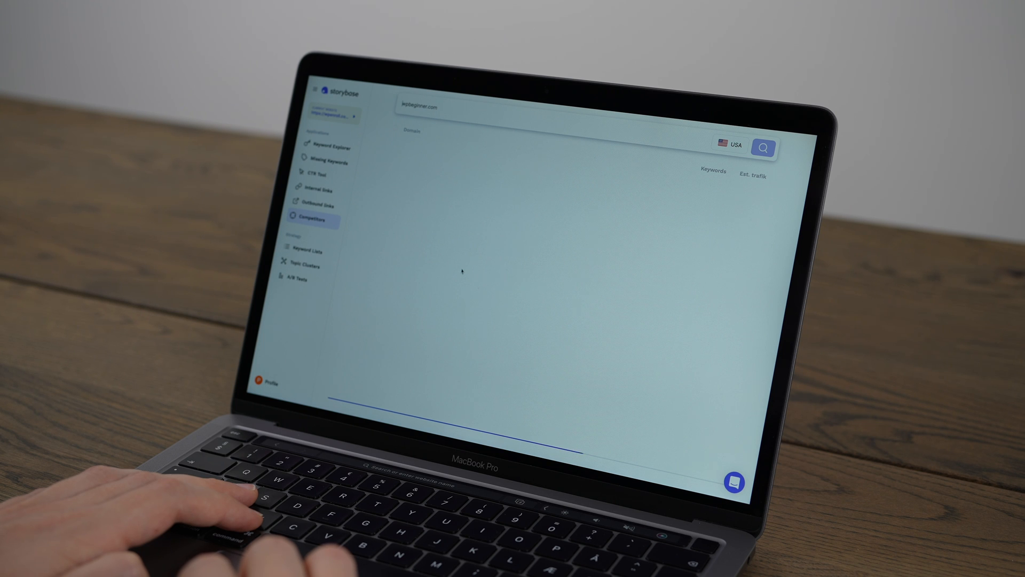
click(763, 148)
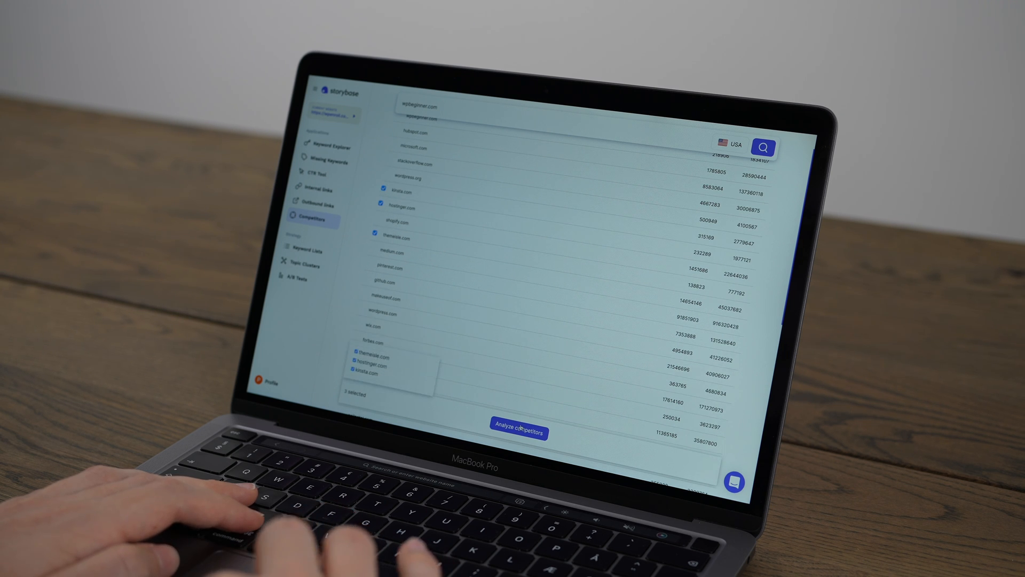
Analyze kinsta.com, hostinger.com and themeisle.com and scroll the share-of-voice chart
click(522, 431)
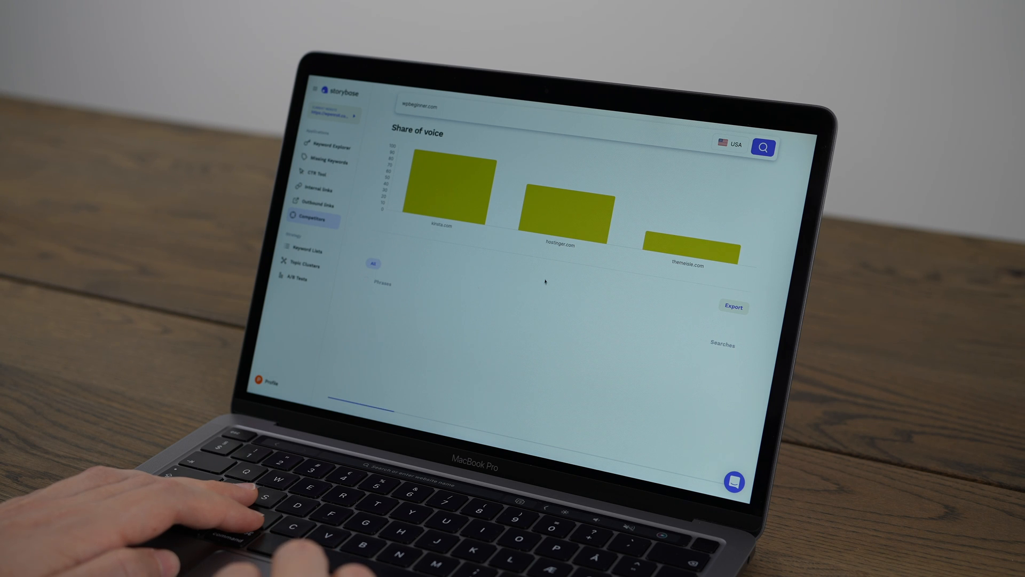
mouse_move(469, 184)
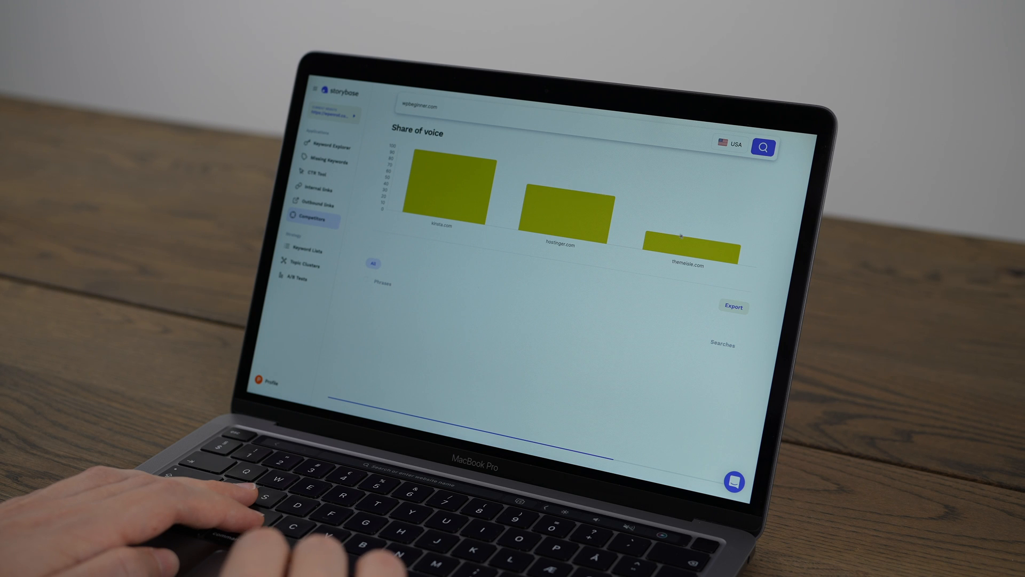
scroll(down, 3)
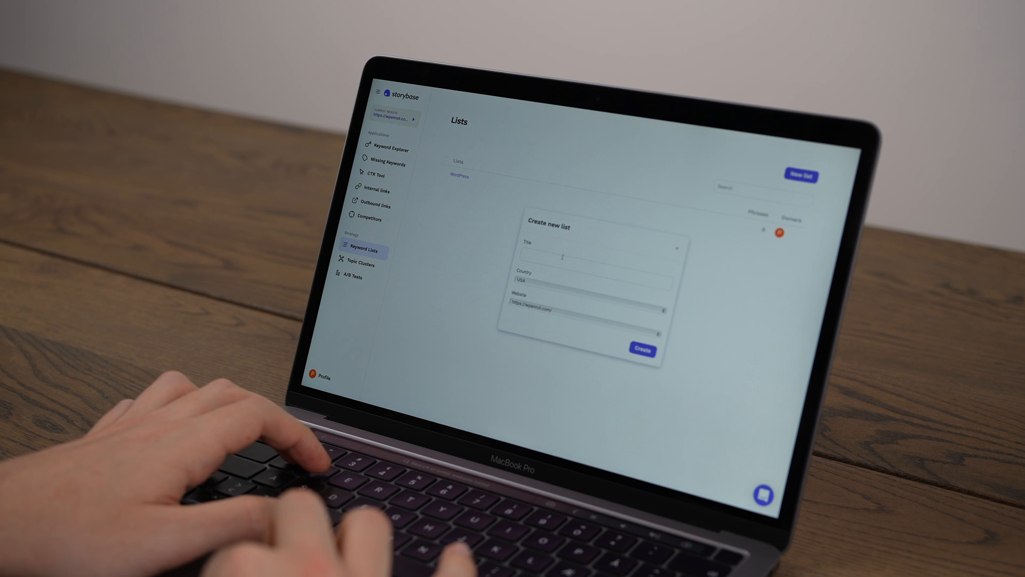
Create a new keyword list titled 'WordPress plugins'
text(WordPress)
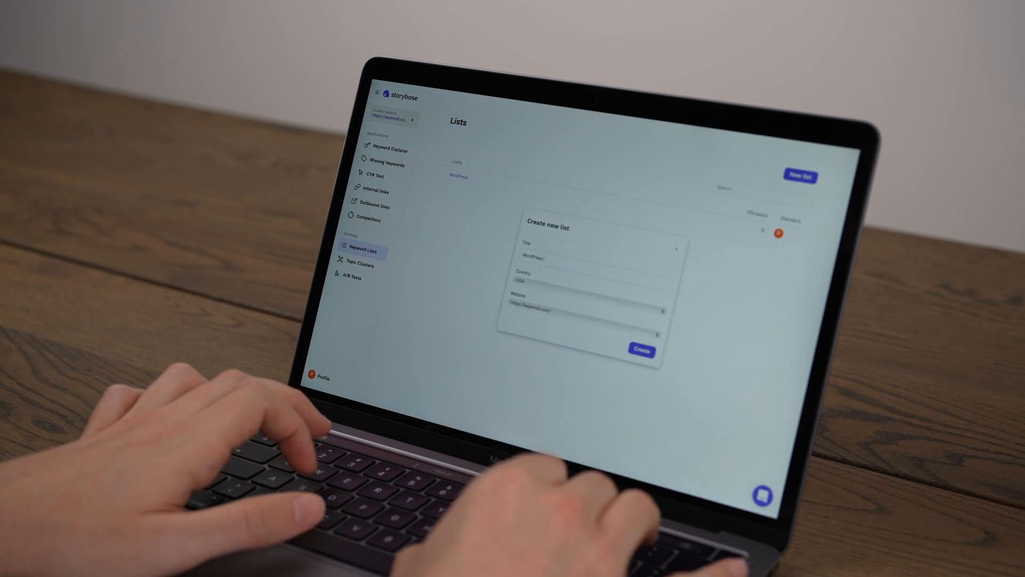
text(plugins)
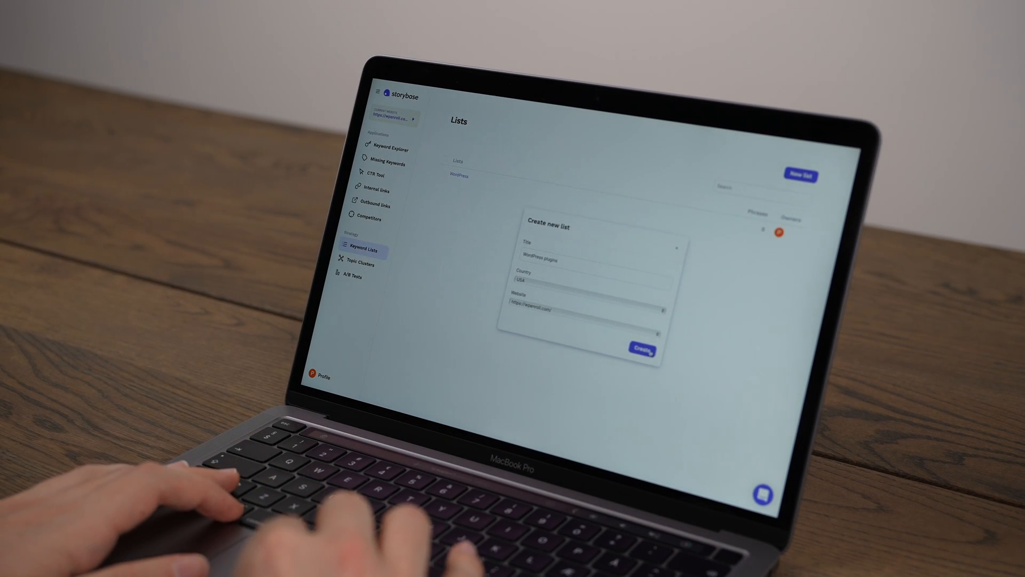
click(642, 347)
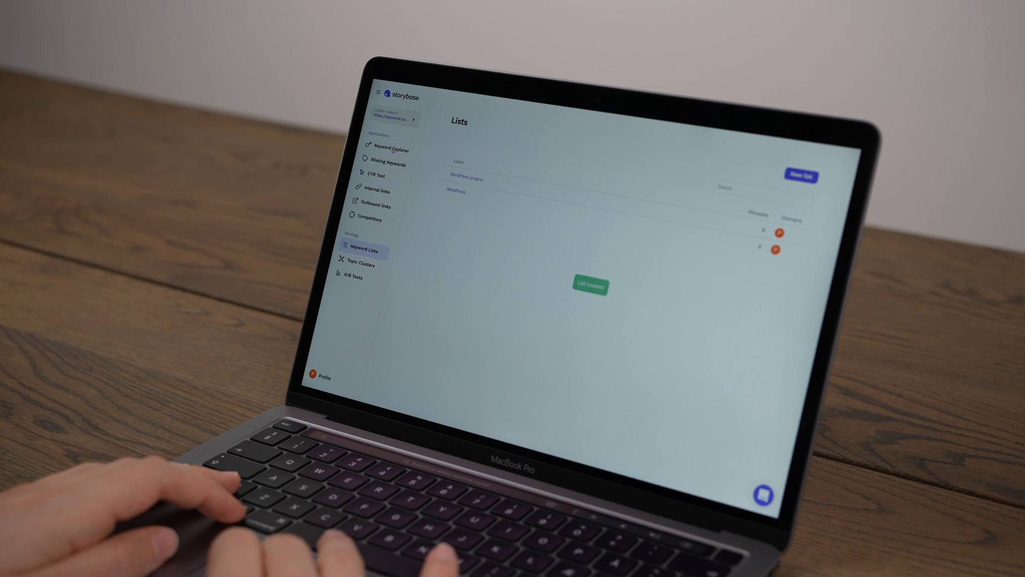
click(359, 261)
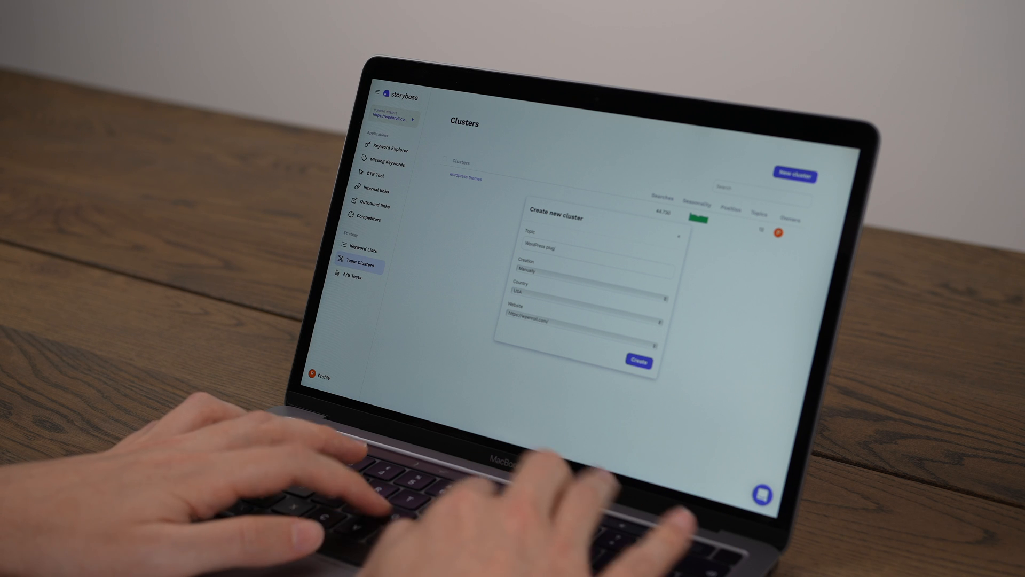
Create the automatically built 'WordPress plugins' cluster, then open the 'wordpress themes' cluster
click(592, 271)
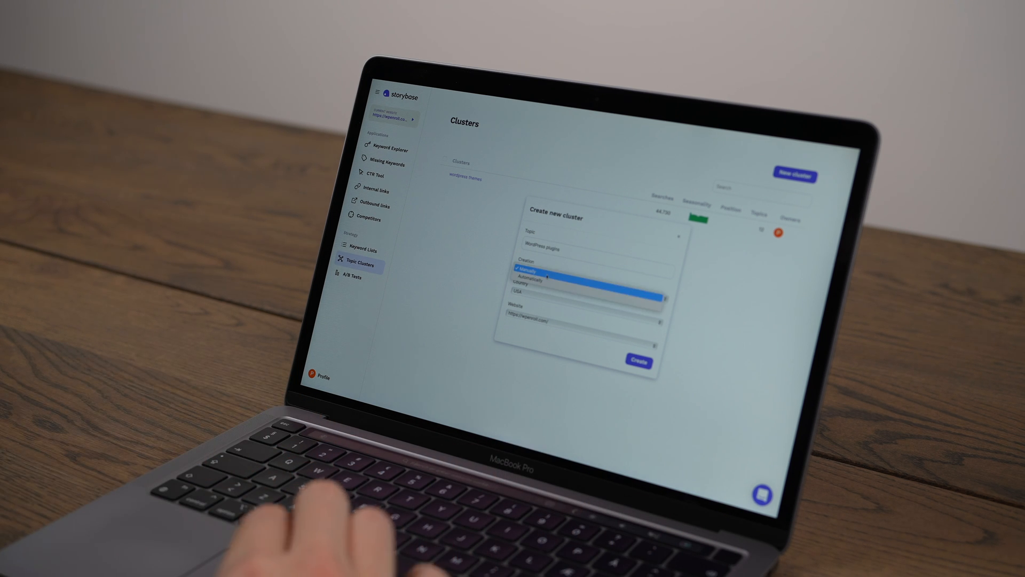
click(532, 279)
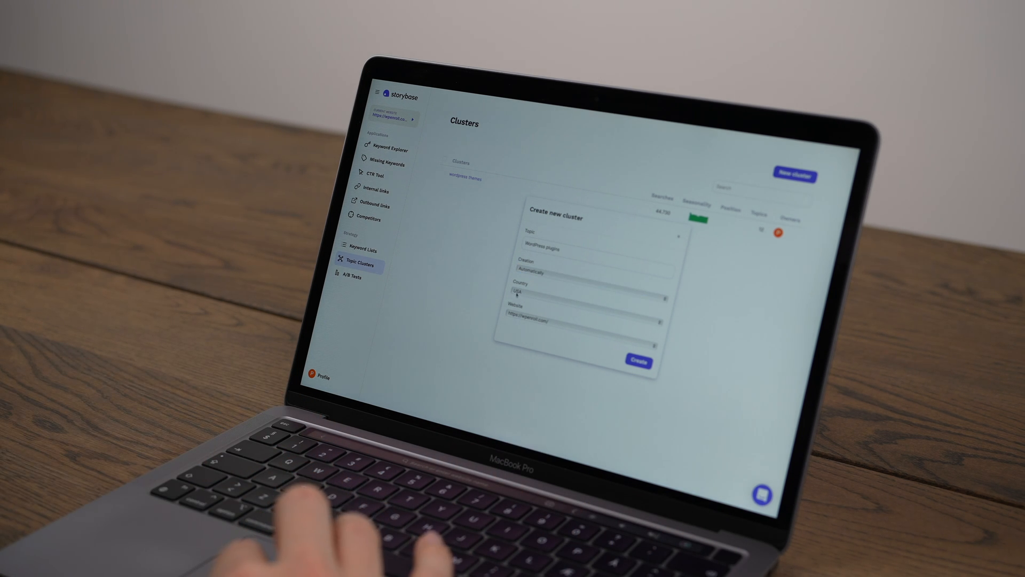
click(638, 361)
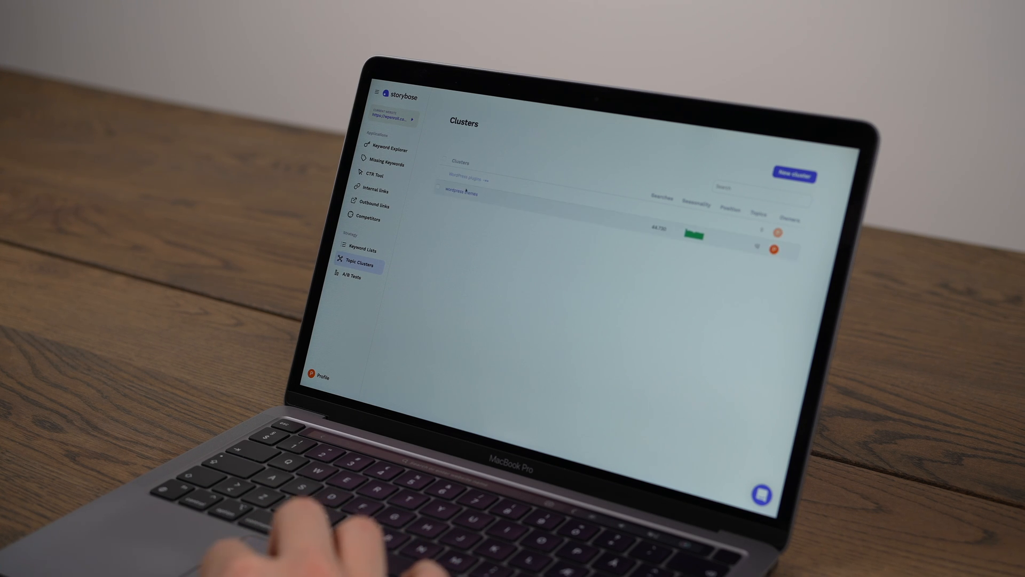
click(459, 194)
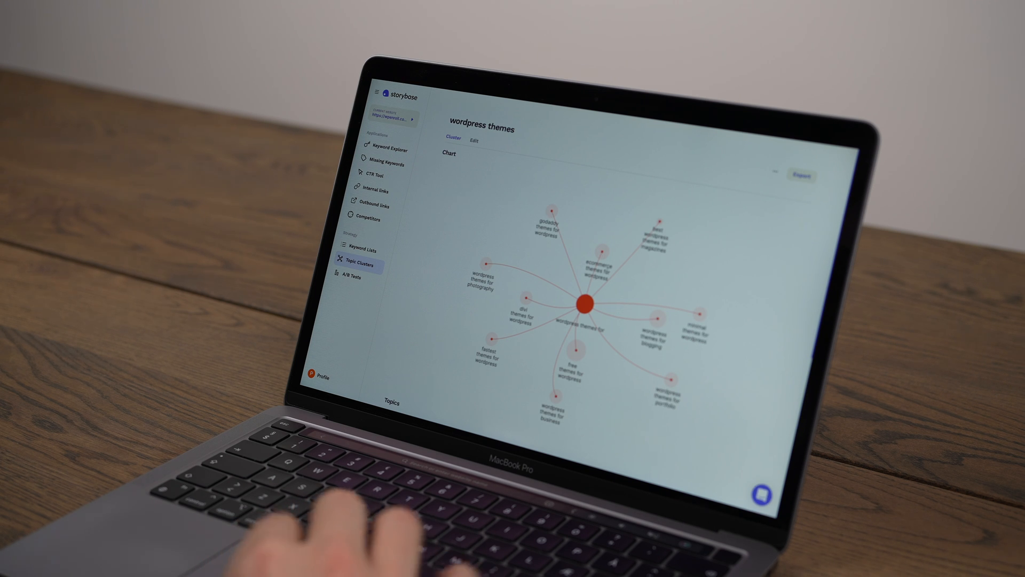
Scroll past the wordpress themes cluster's topic map to its Topics table
scroll(down, 3)
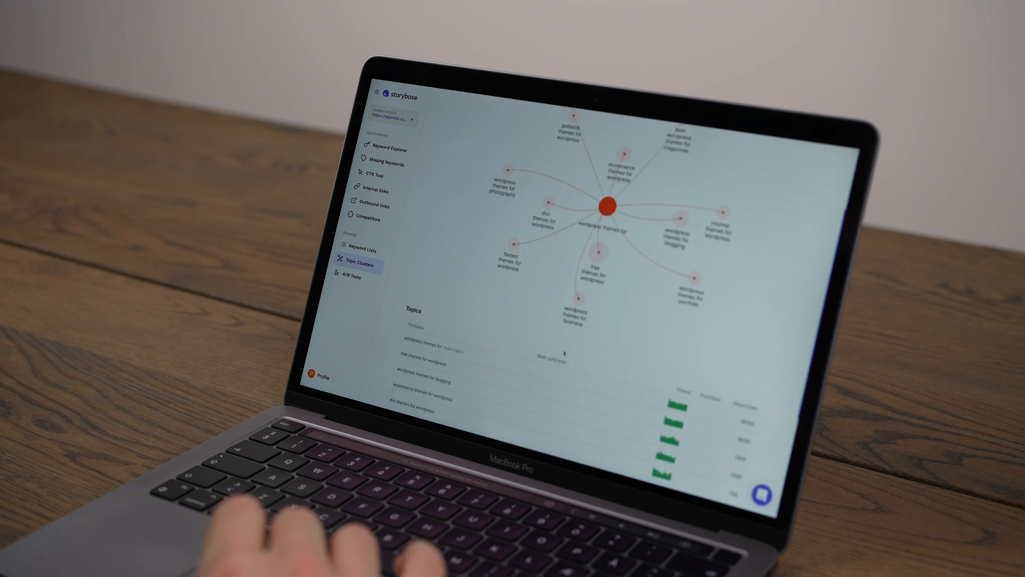
scroll(down, 3)
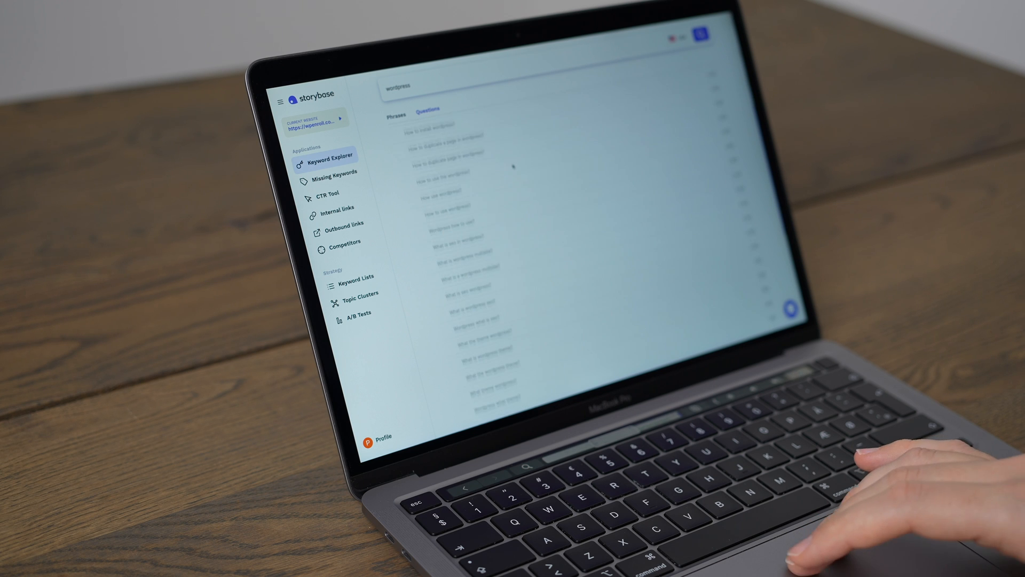
Scroll through the Questions list of searched wordpress questions grouped by theme
scroll(down, 3)
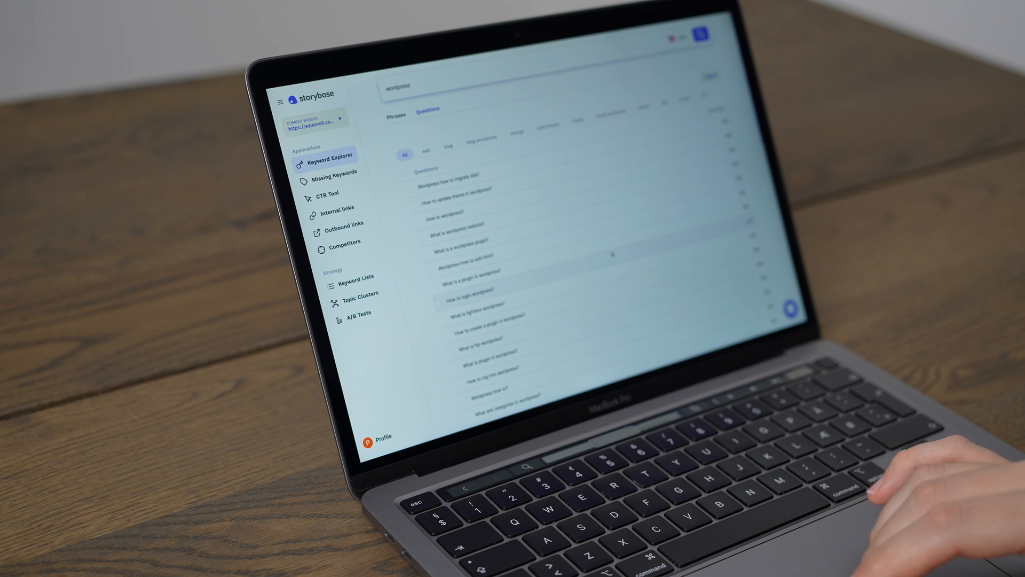
scroll(down, 3)
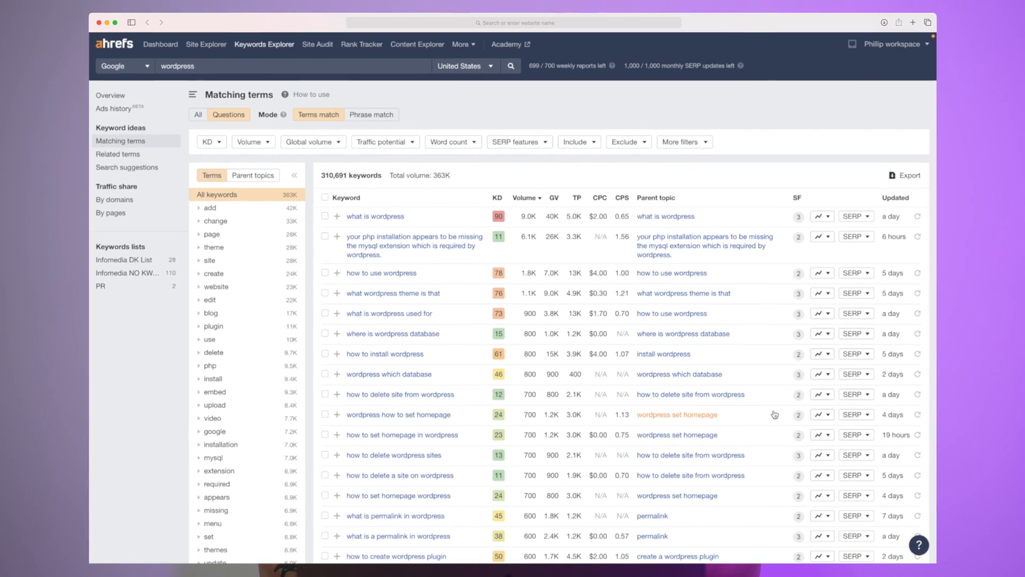
Scroll to the end of Ahrefs' wordpress question keywords and load page 2
scroll(down, 3)
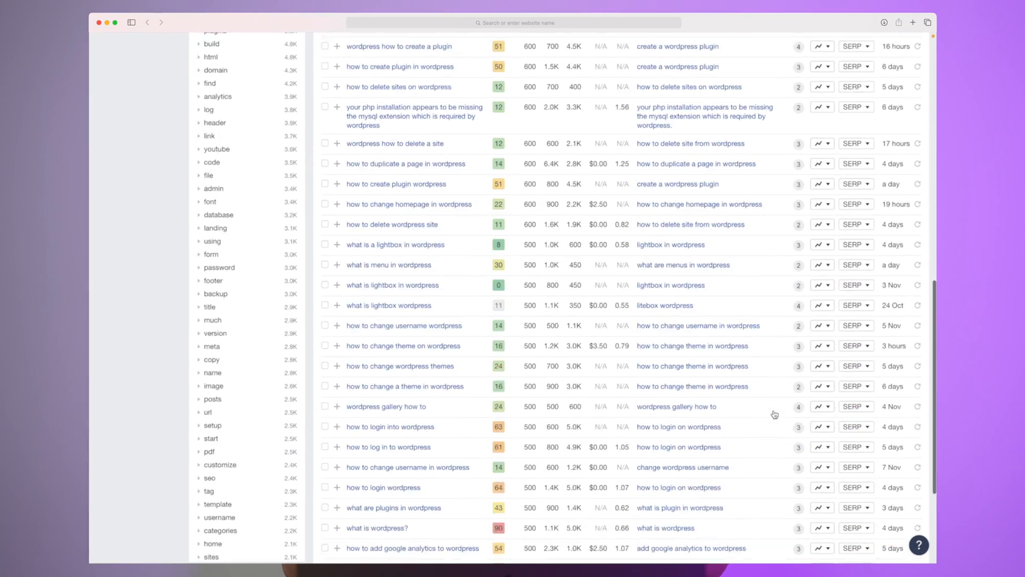
scroll(down, 3)
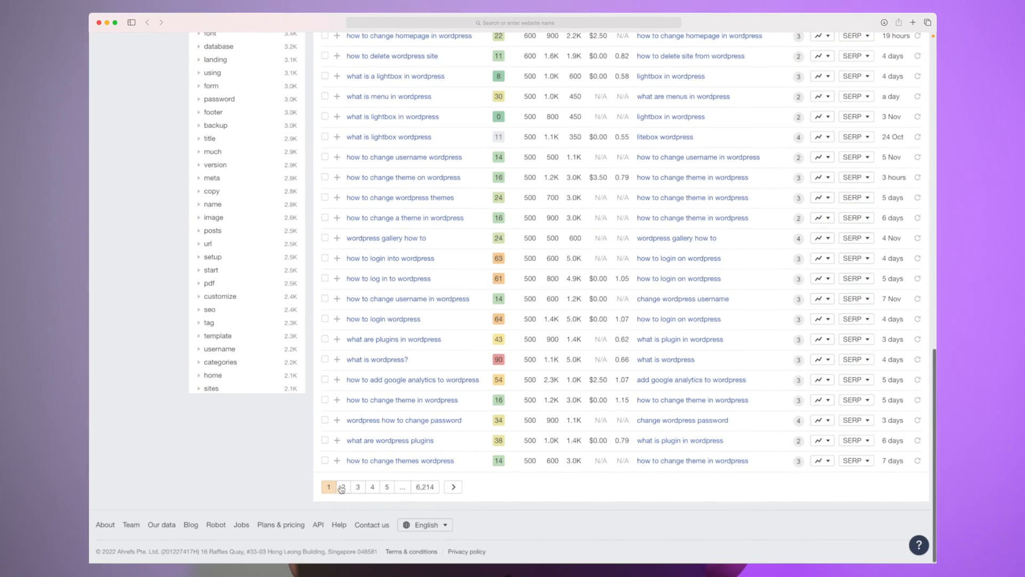
click(343, 487)
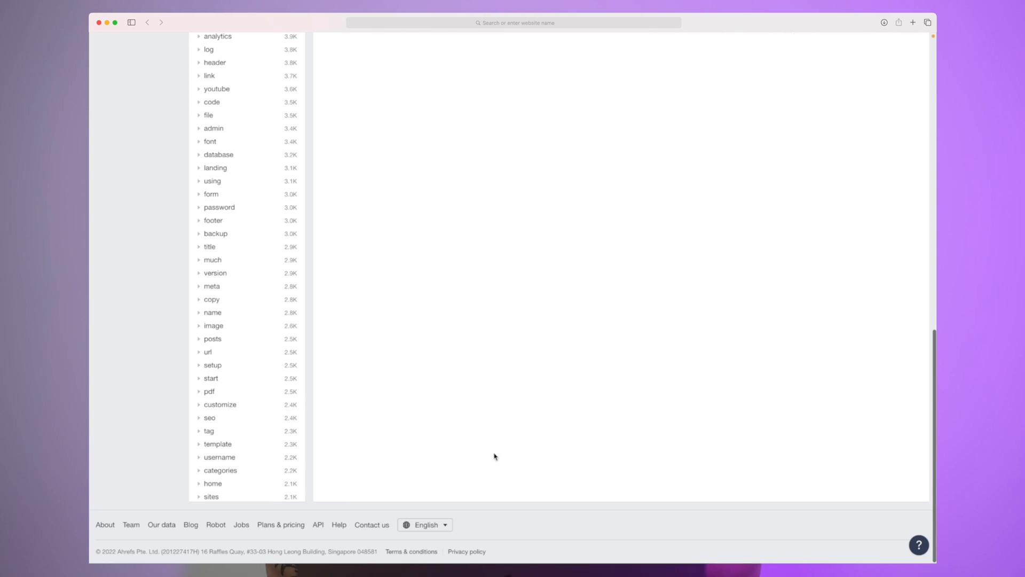